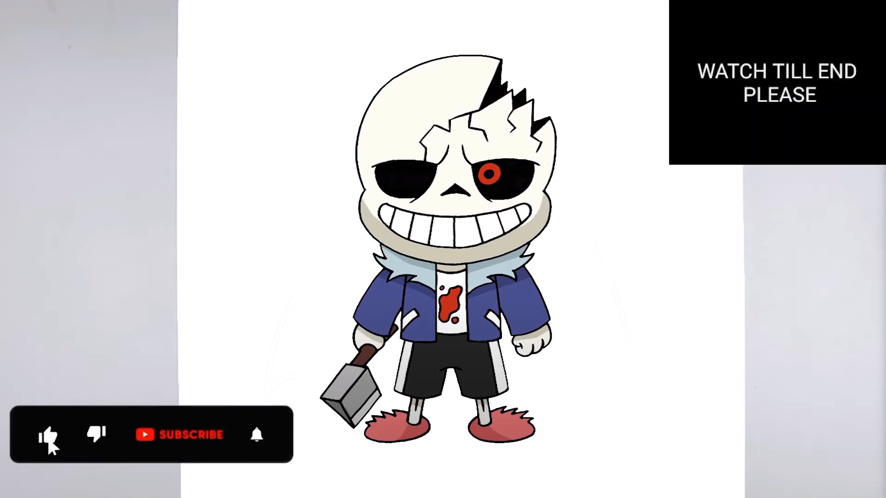
left_click(196, 435)
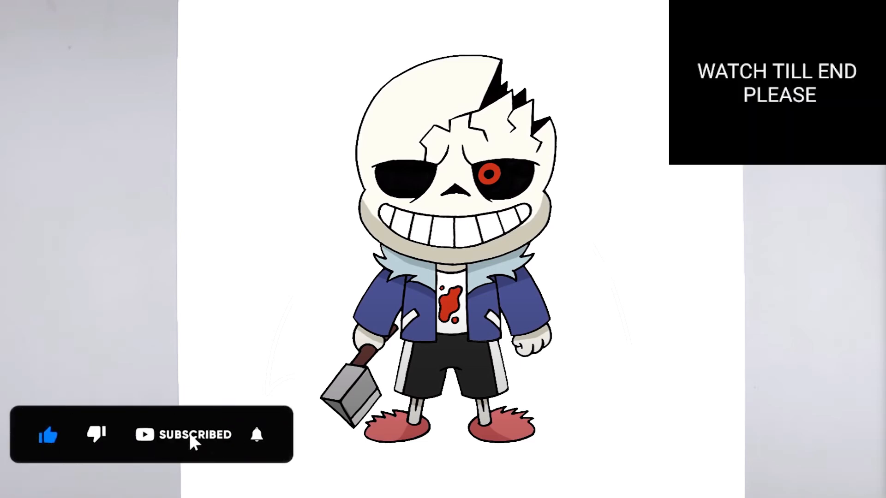